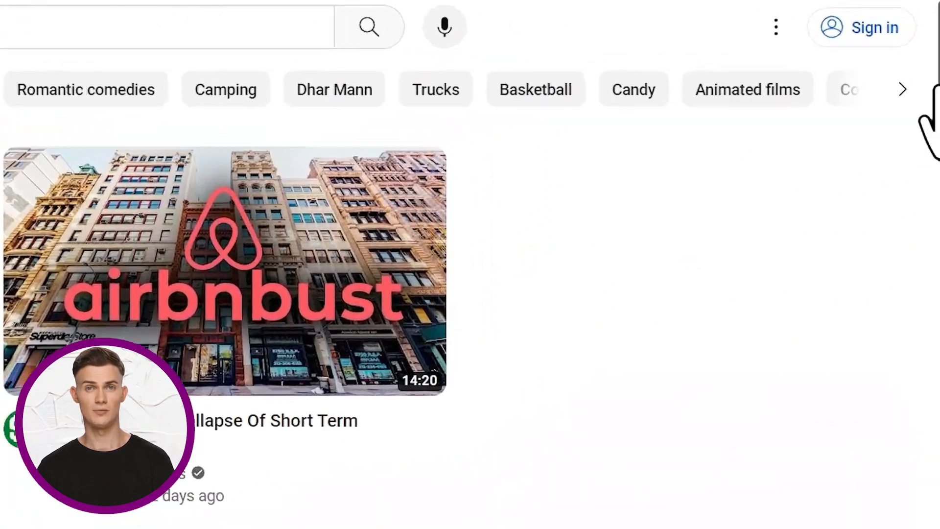
- Sign in to YouTube with the Google account email and password
click(862, 28)
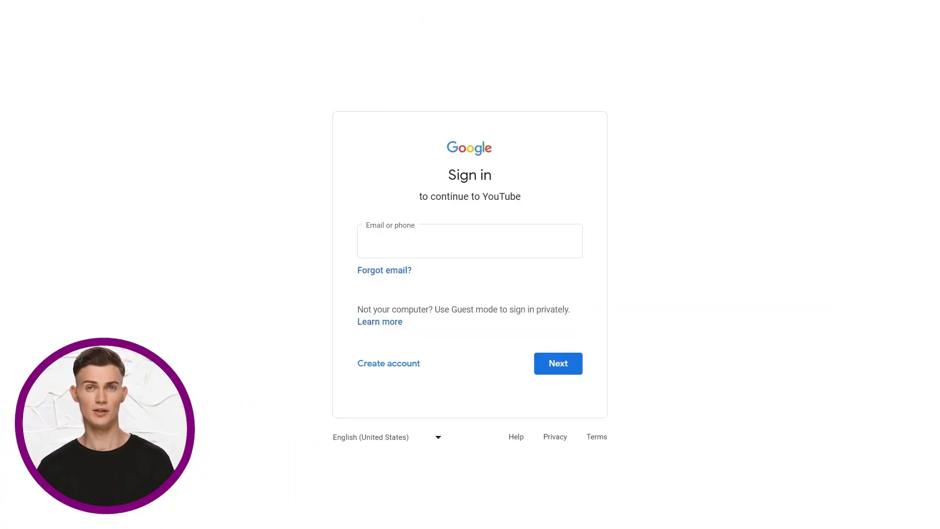
click(388, 362)
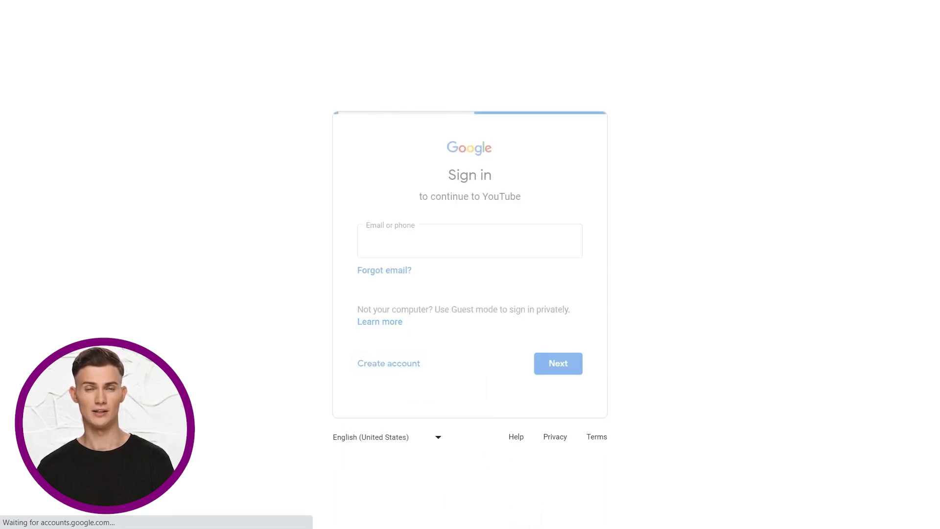
click(388, 363)
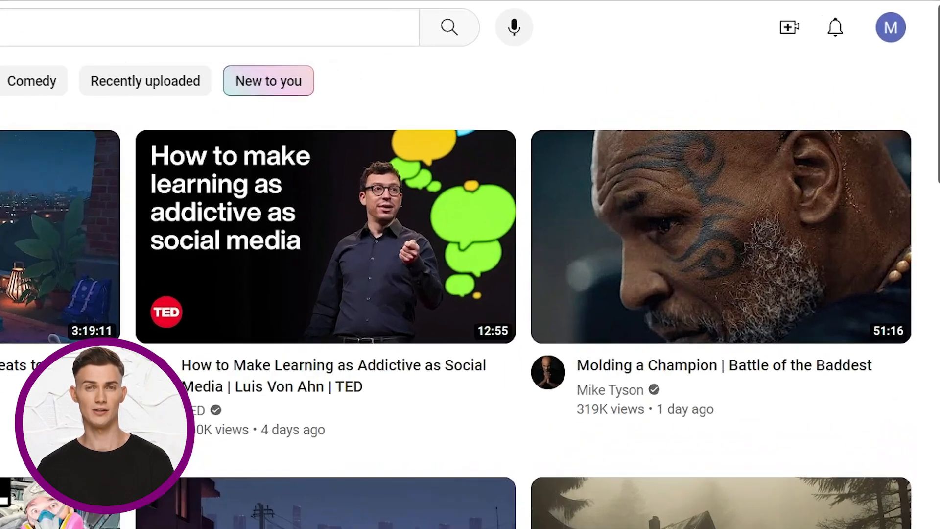
- Reach the Google sign-in page via the avatar menu's Settings entry
click(890, 27)
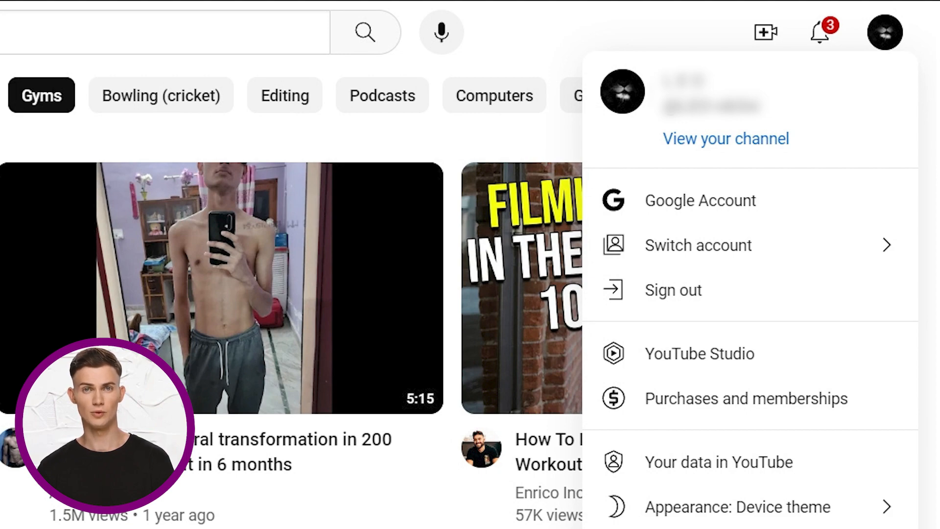
scroll(down, 3)
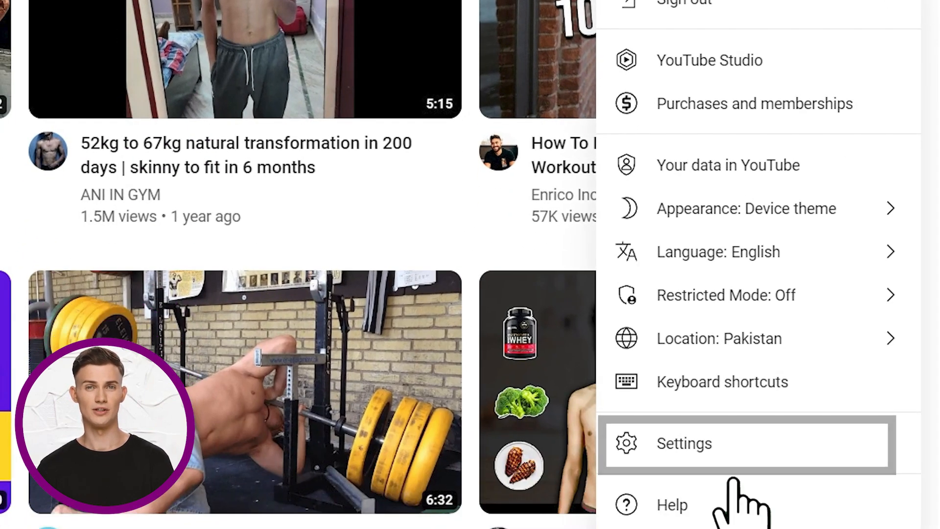
click(684, 442)
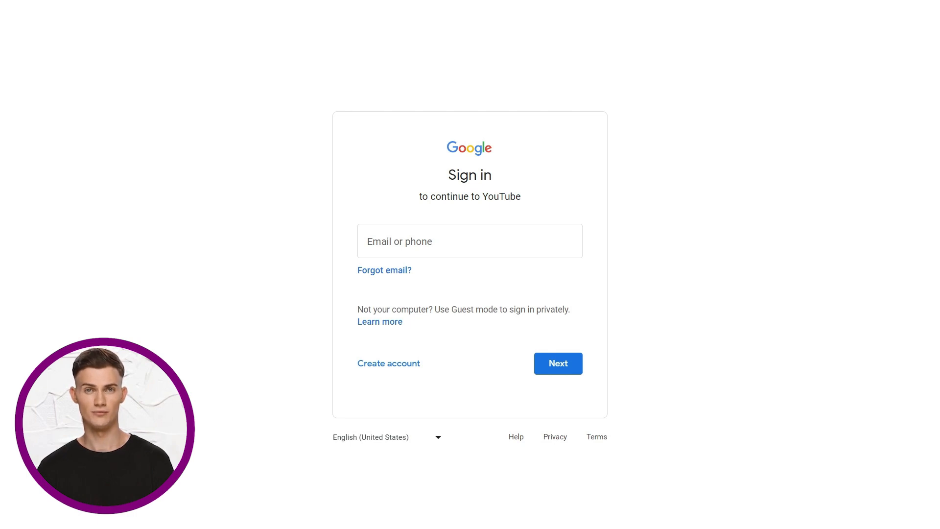
- Complete the Google sign-in and land on the signed-in YouTube home feed
click(884, 31)
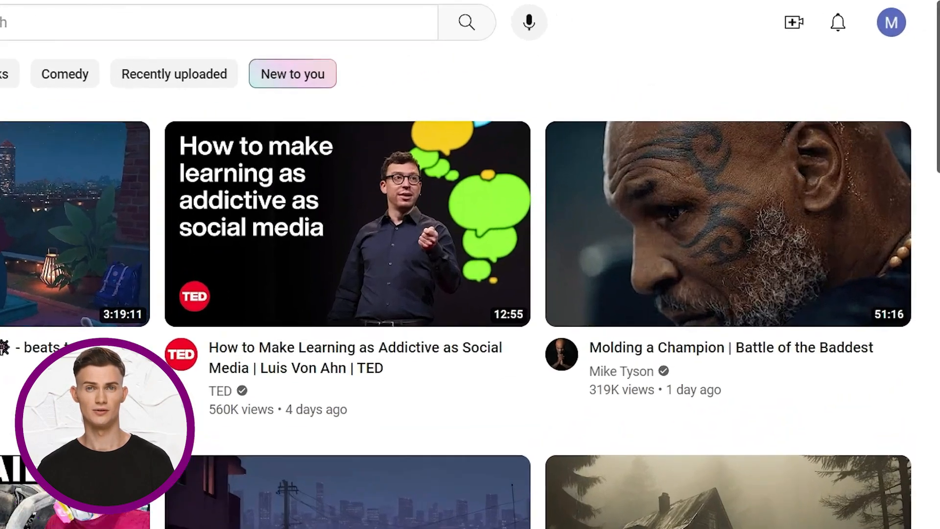
- Start creating a new channel from the avatar menu and review its name
click(892, 22)
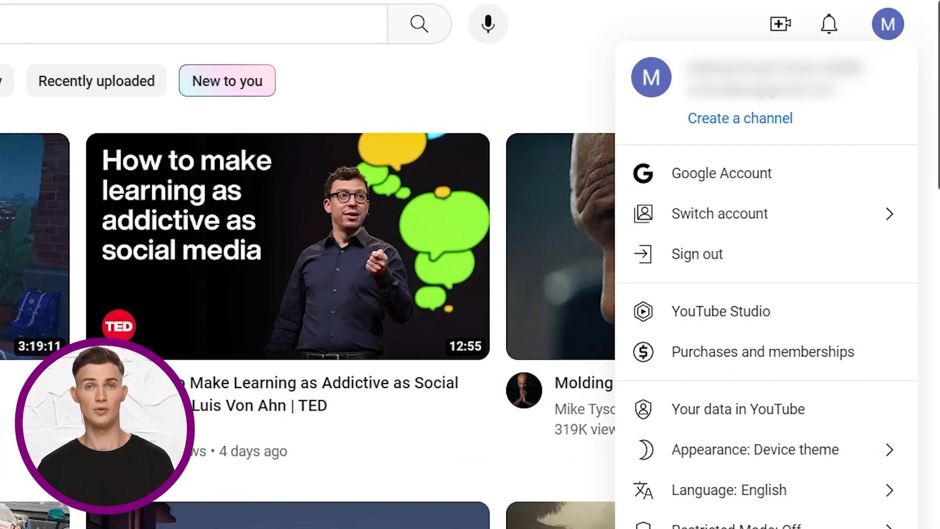
click(739, 119)
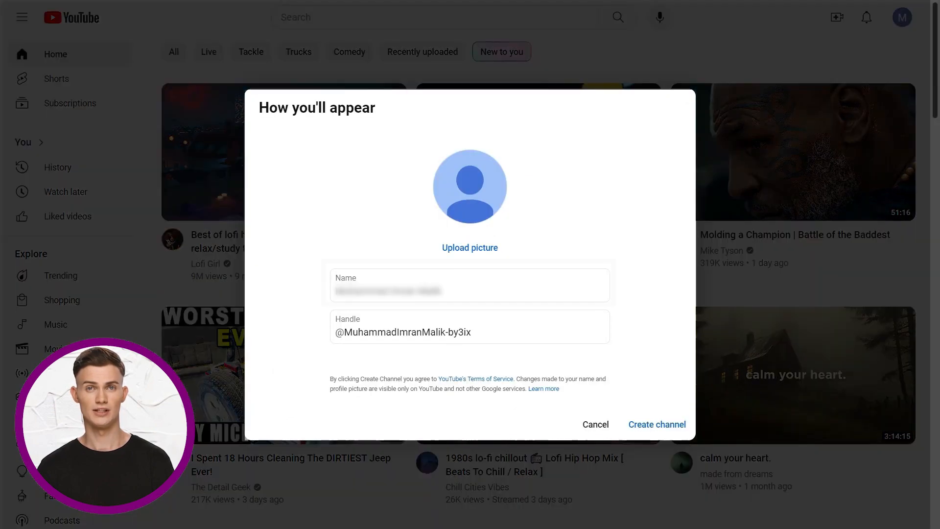
click(469, 285)
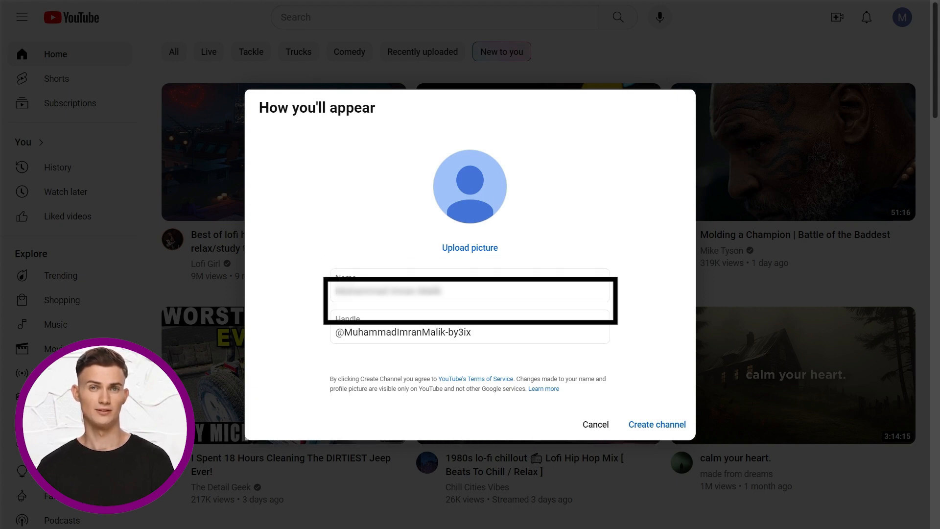
click(469, 332)
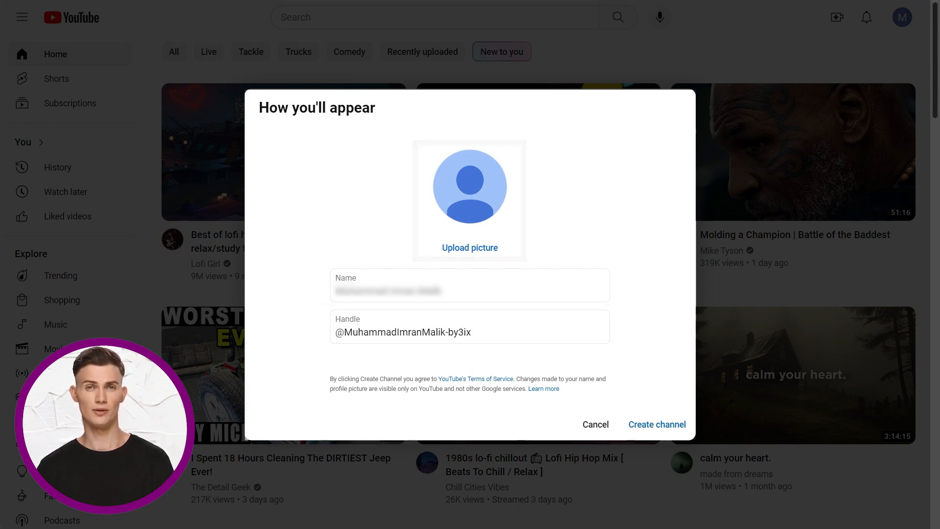
- Upload the smiling man's photo as the channel profile picture and confirm the crop
click(470, 247)
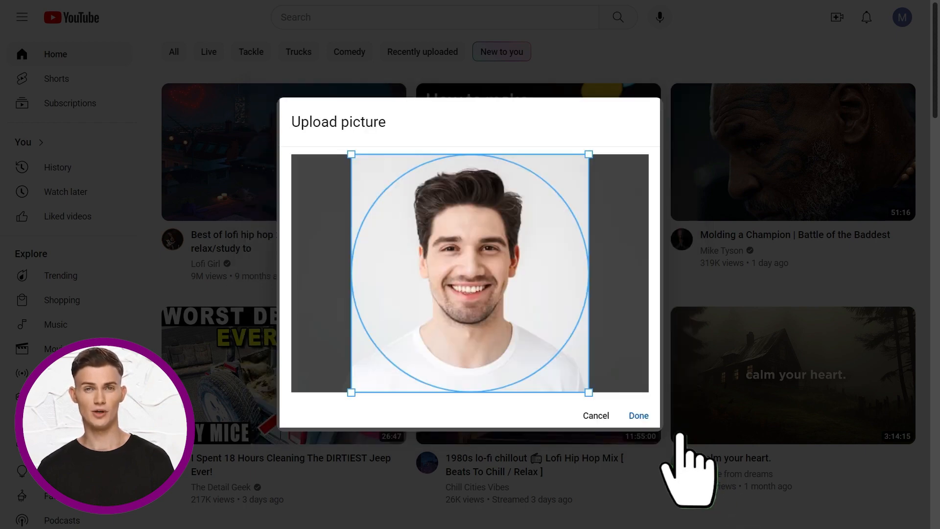
click(638, 415)
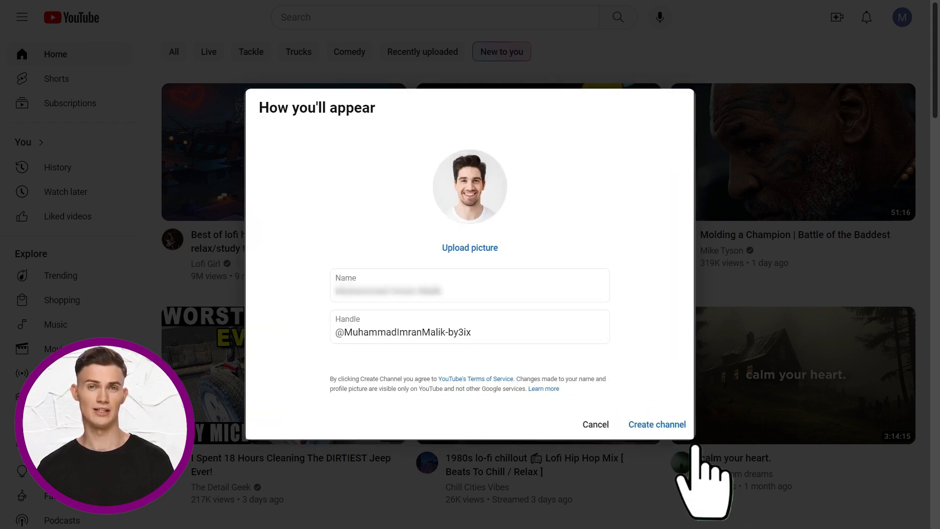
- Create the channel, then go to its YouTube Studio dashboard
click(656, 425)
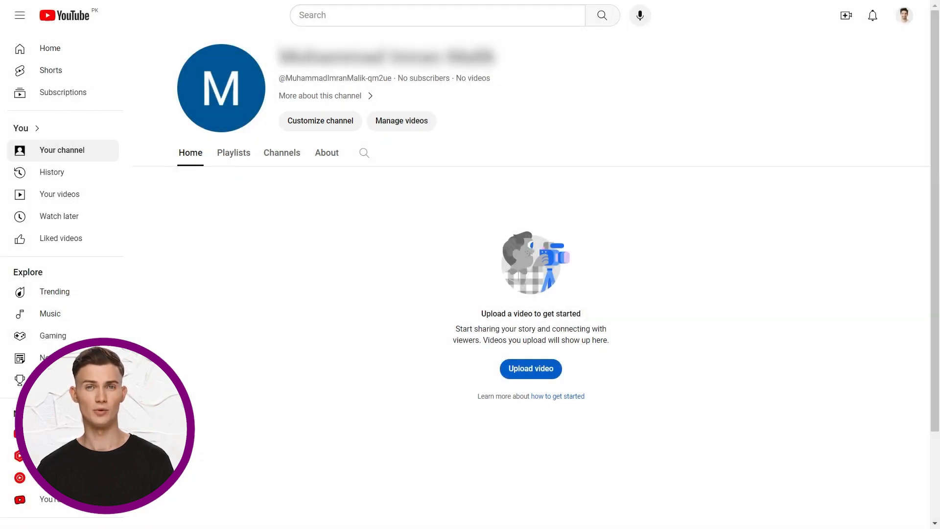
click(904, 15)
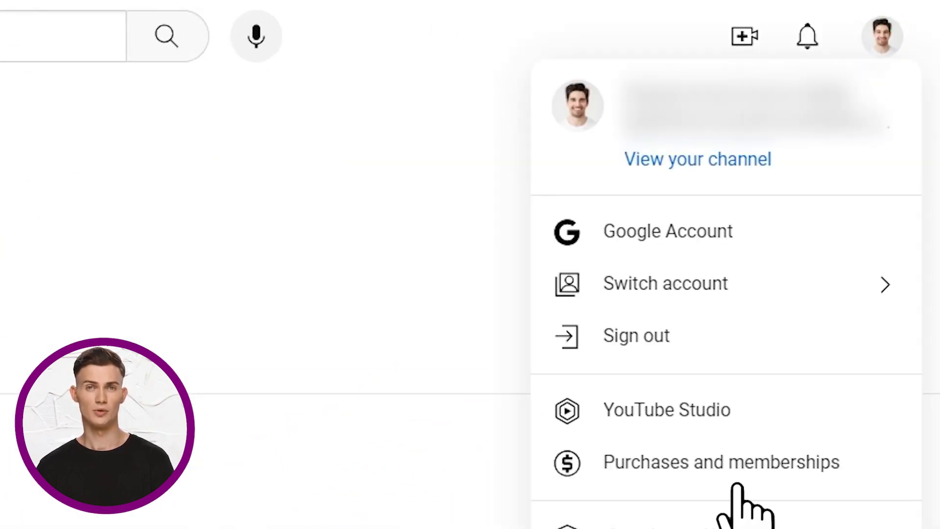
click(666, 409)
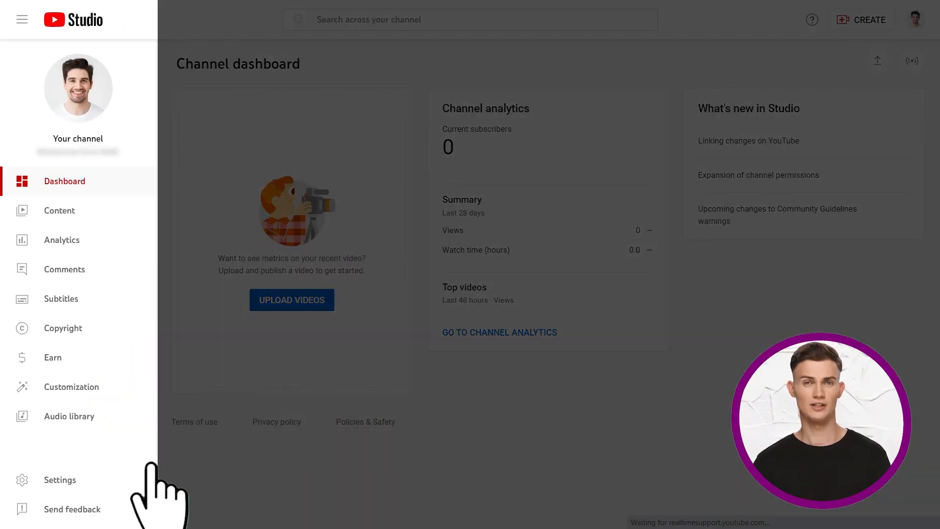
- Go to the Channel customization page from the Studio sidebar
click(71, 386)
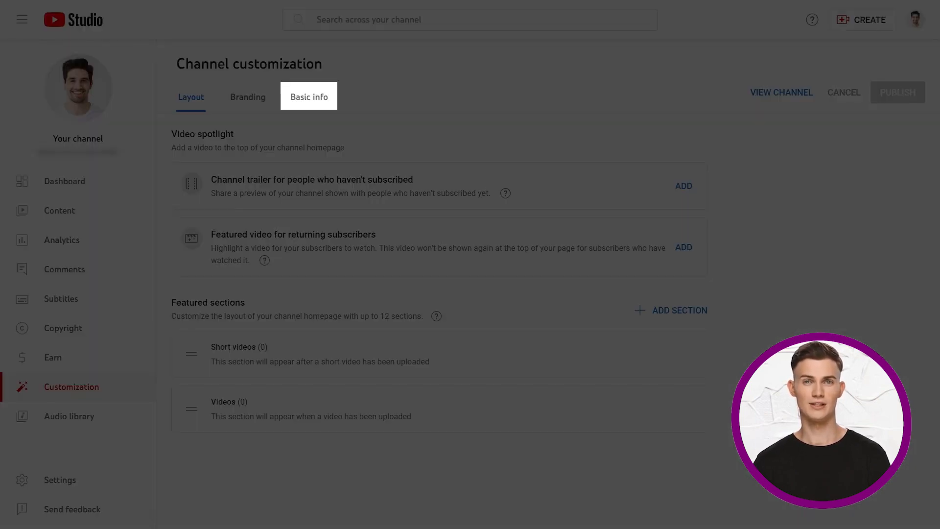
- In Basic info, enter the description "Hi, welcome to my new YouTube channel."
click(309, 97)
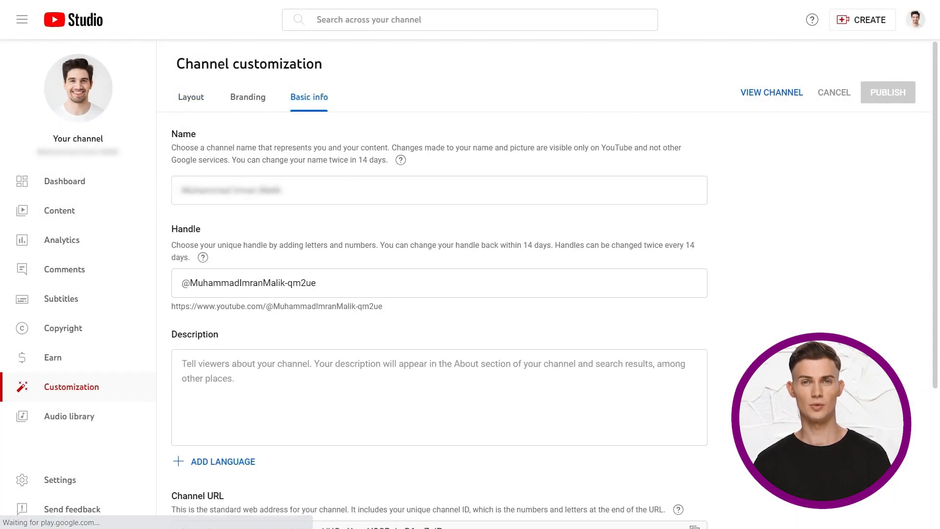
click(439, 283)
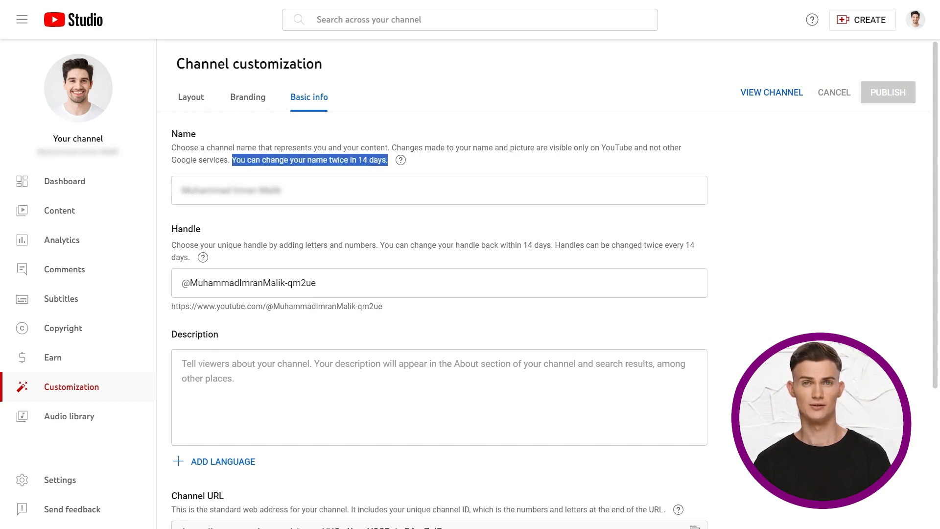
scroll(down, 3)
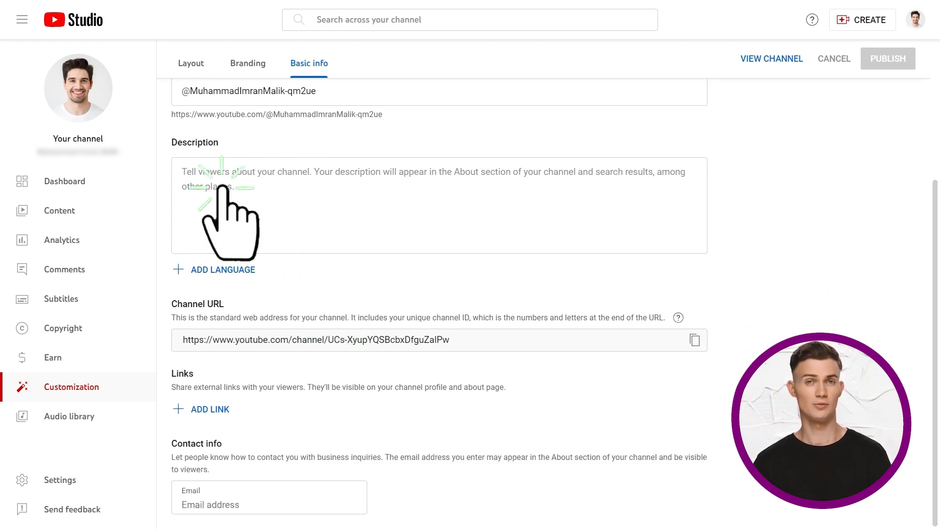
text(Hi, welcome to my new YouTube channel.)
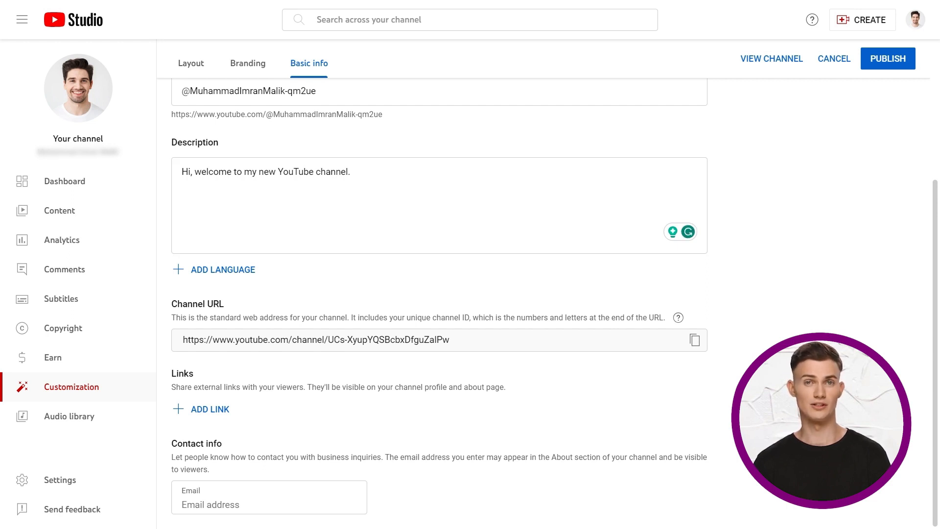
mouse_move(294, 348)
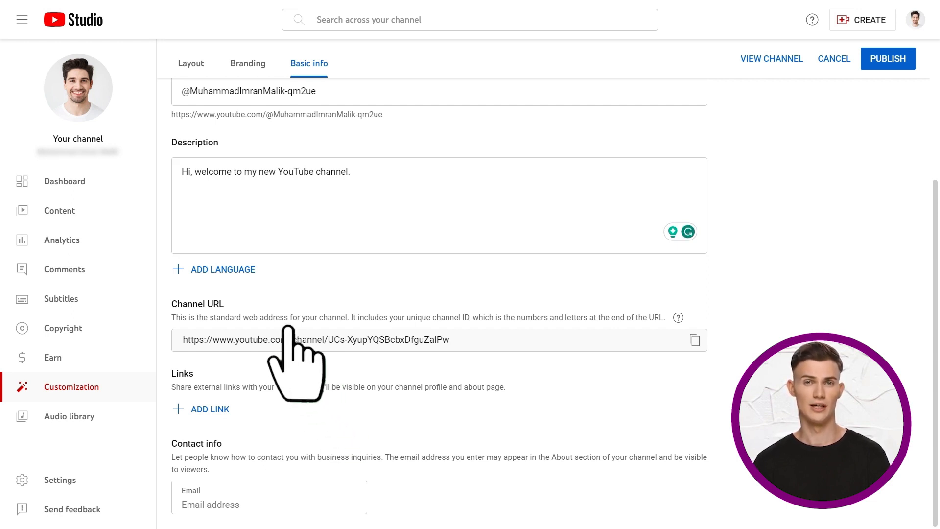
click(223, 269)
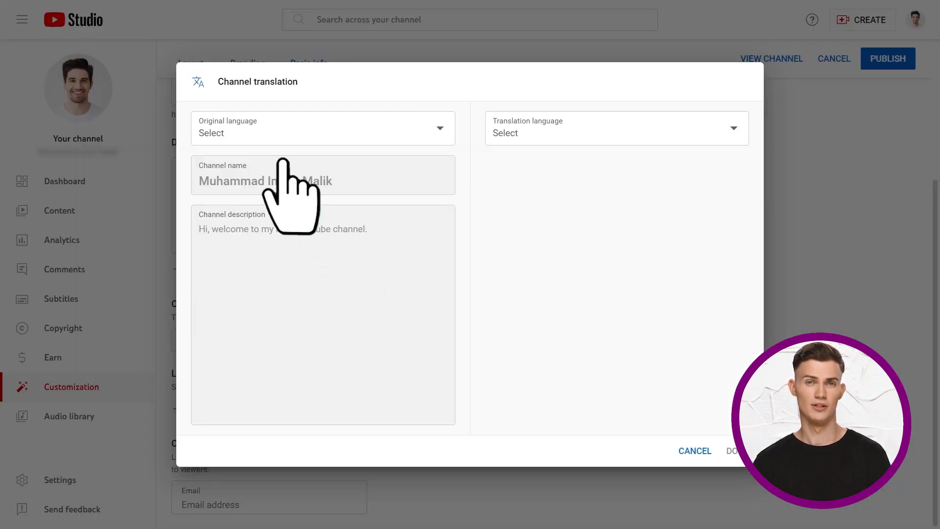
click(323, 128)
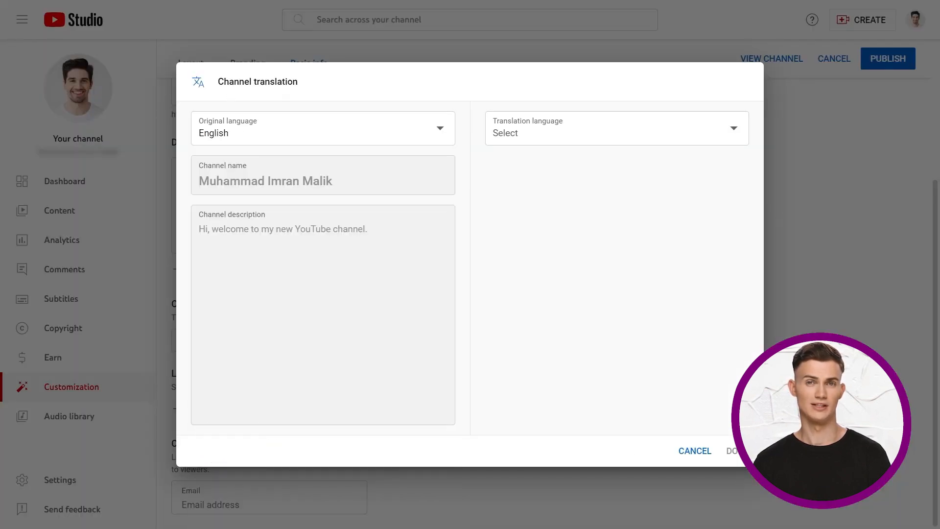
click(616, 128)
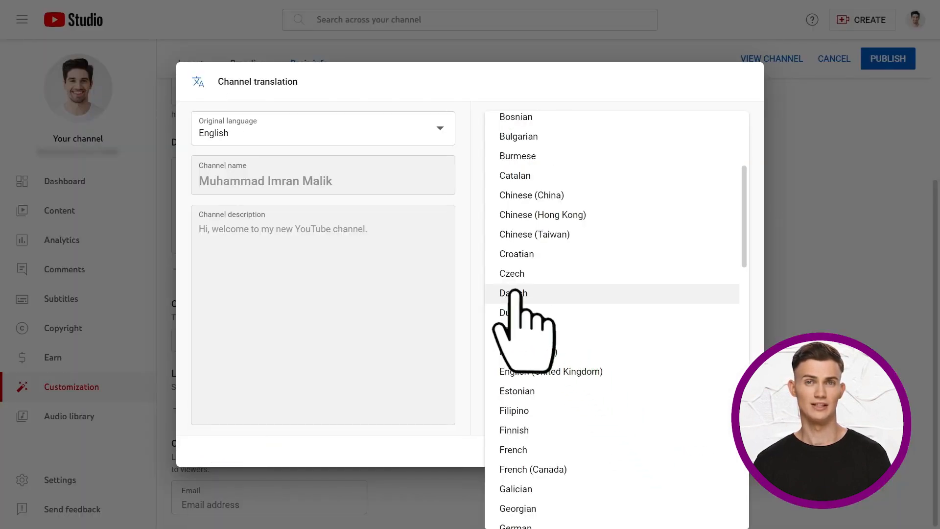
click(513, 293)
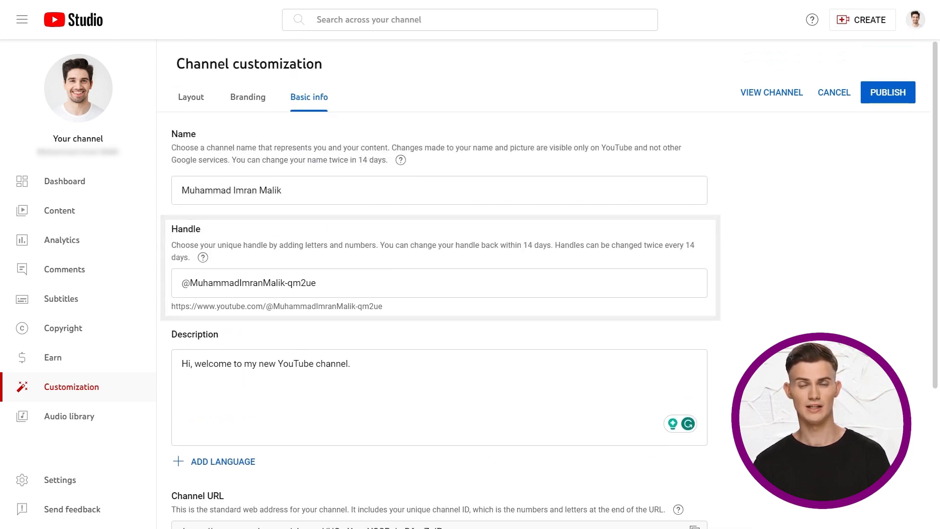
- Add a channel link titled Facebook in the Links section of Basic info
scroll(down, 3)
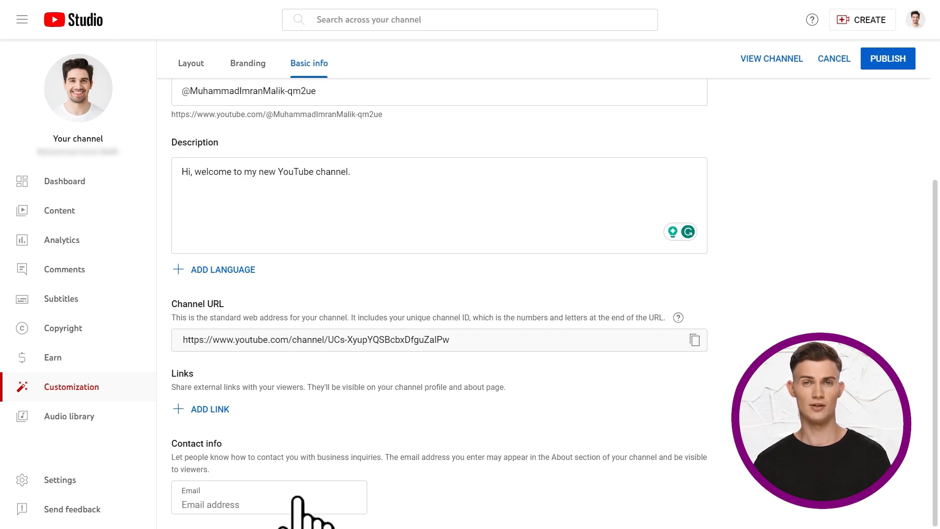
text(Facebook)
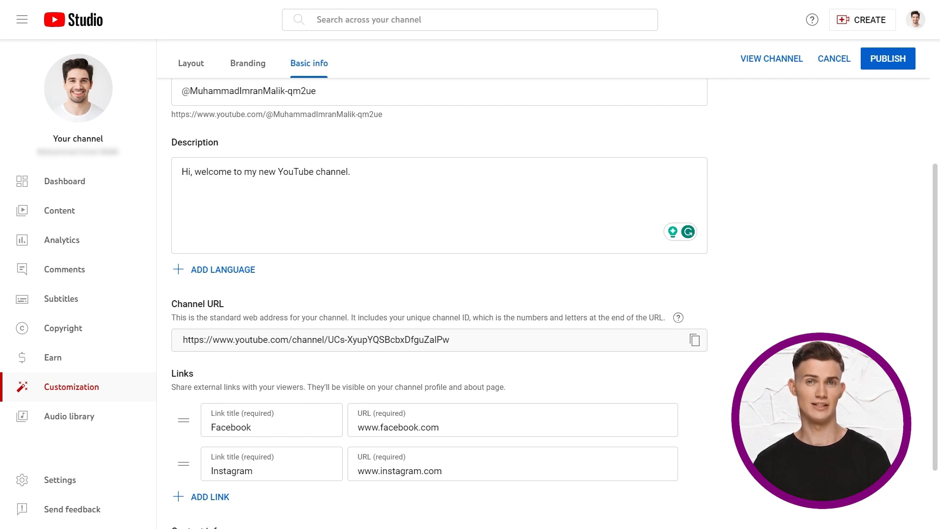
- Publish the basic info, check the links on the public About page, and return to customization
scroll(down, 3)
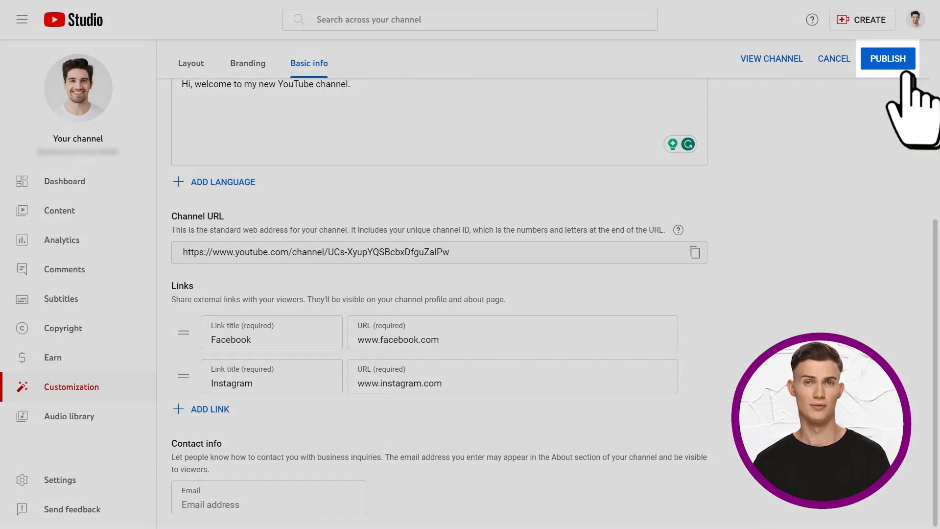
click(887, 58)
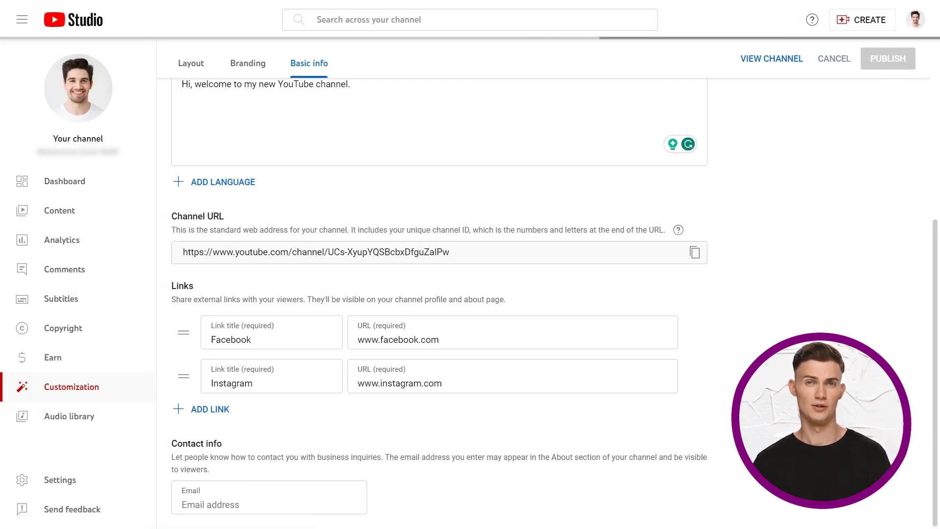
click(888, 58)
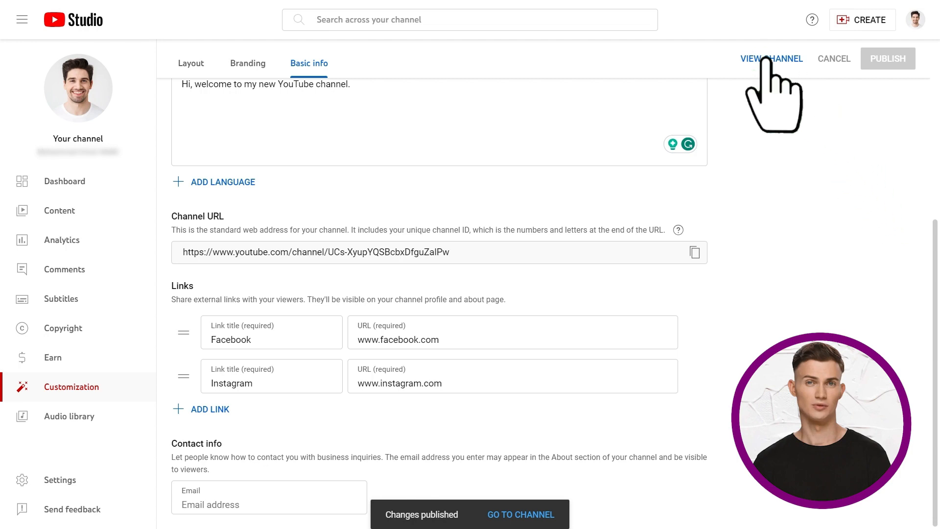
click(772, 57)
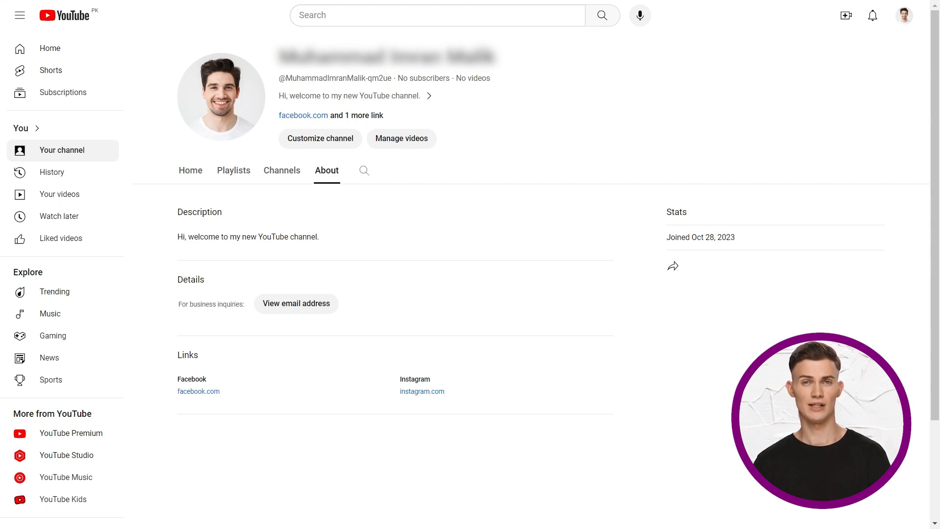
click(319, 138)
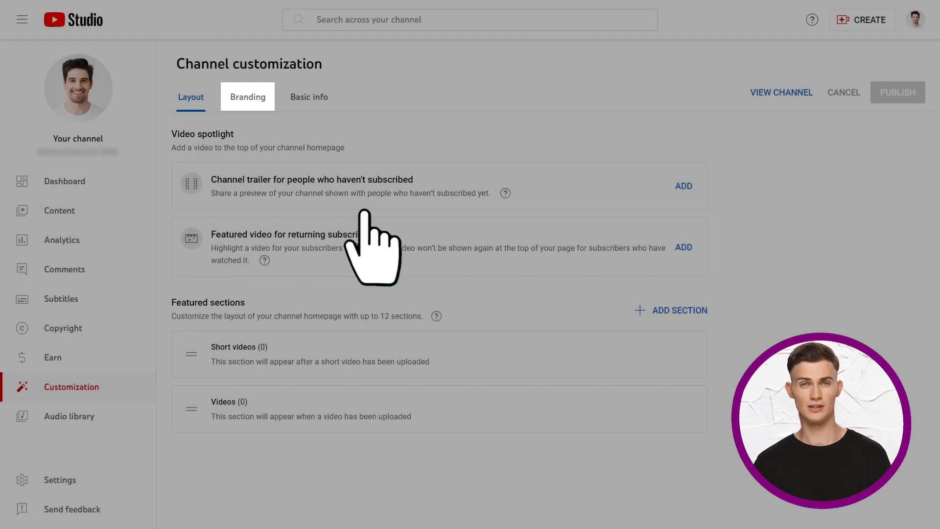
- In Branding, upload a banner image for the top of the channel
click(247, 97)
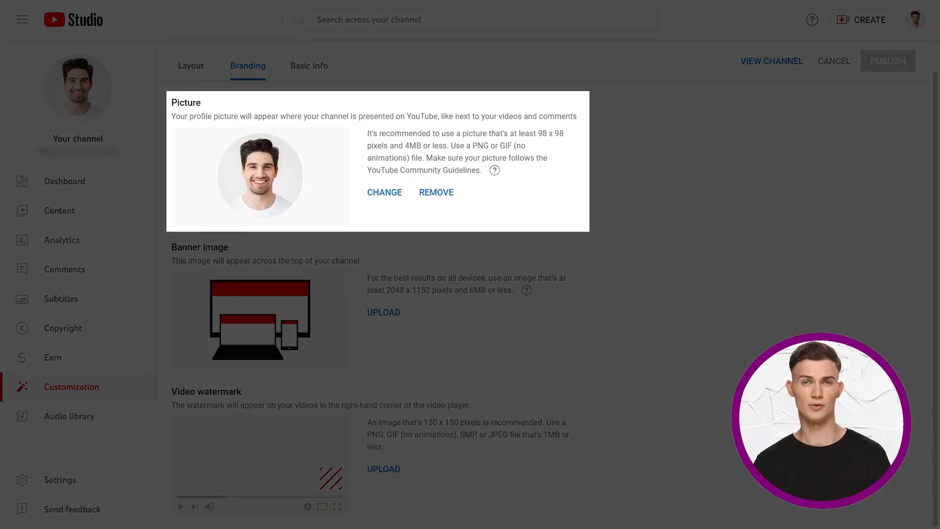
scroll(down, 3)
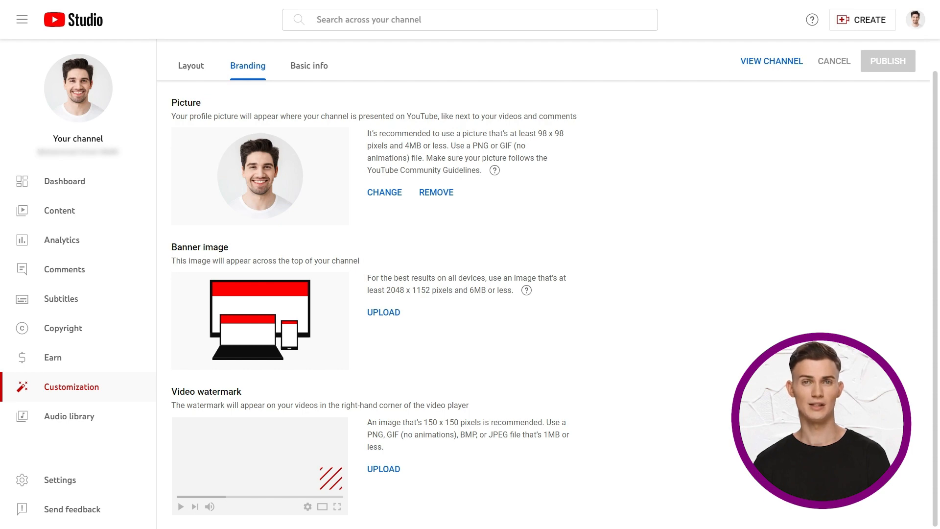
click(383, 311)
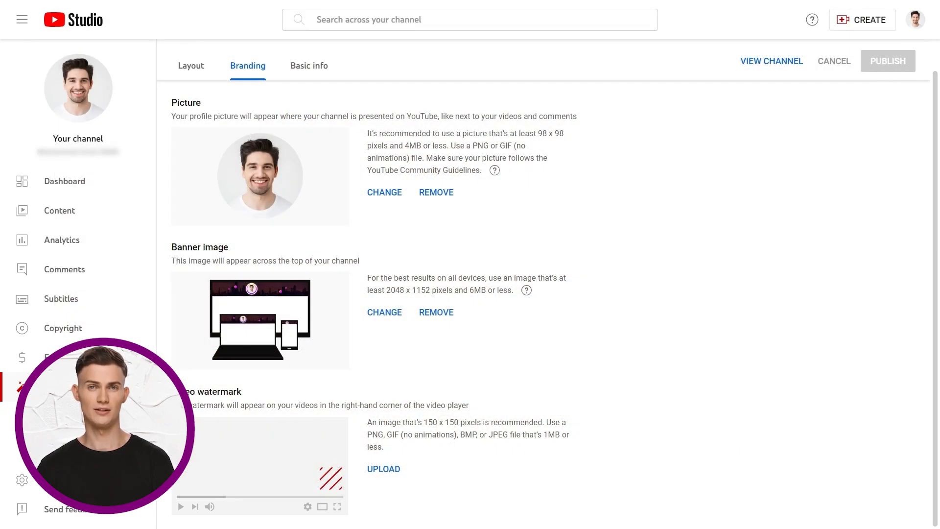
- Upload the red Subscribe image as video watermark, display it for the entire video, and publish
click(383, 468)
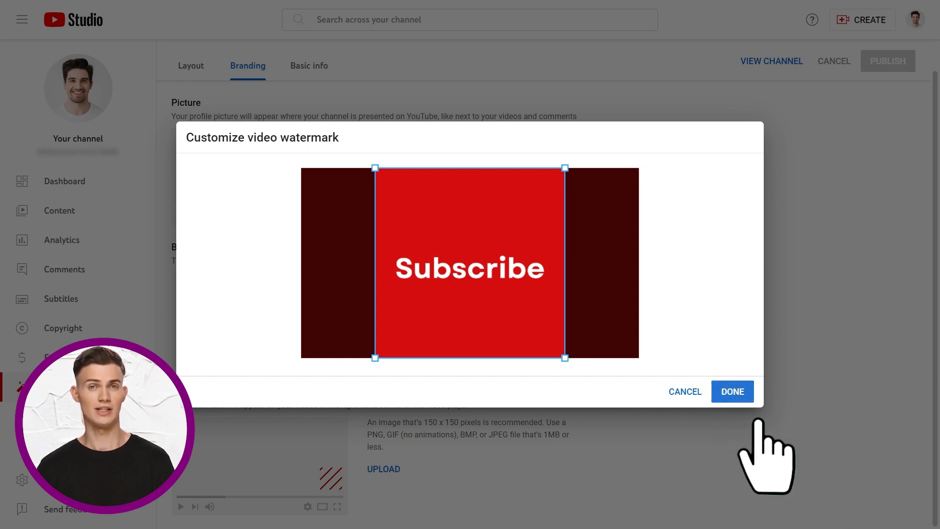
click(731, 391)
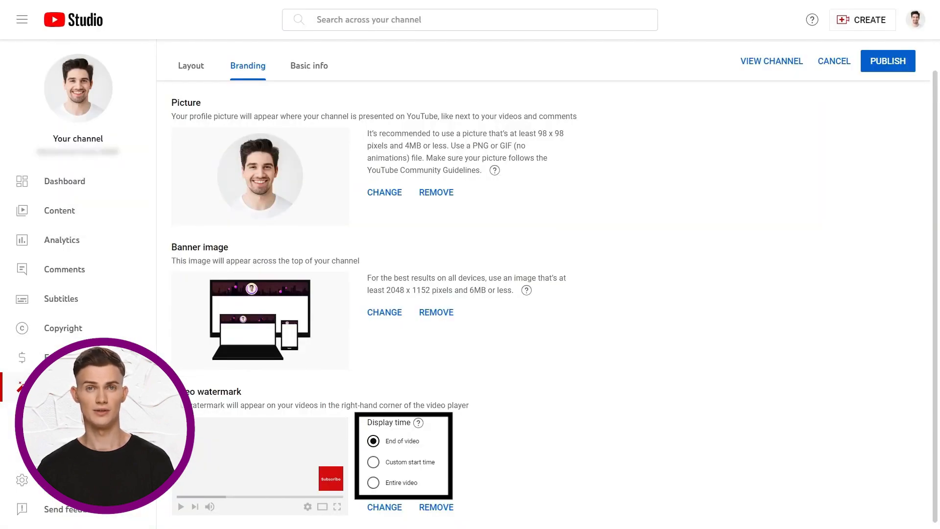
click(373, 482)
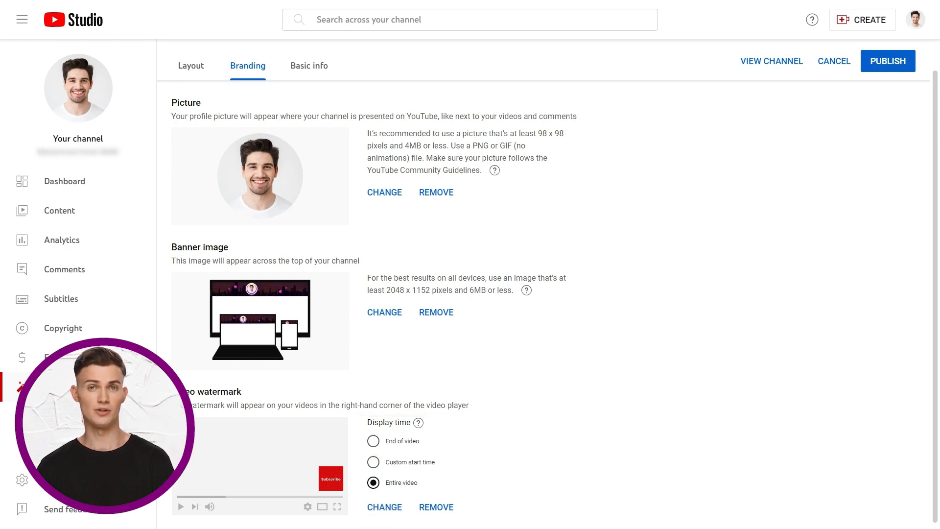
click(888, 61)
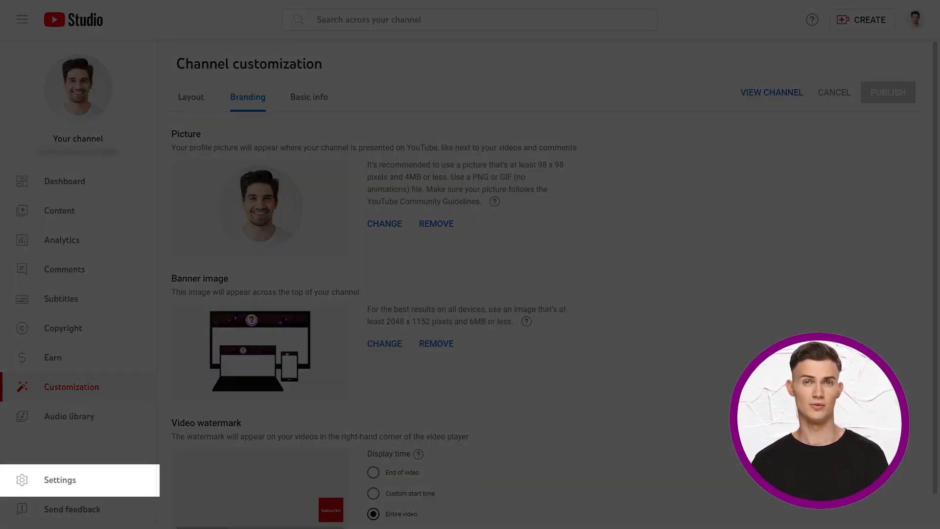
- In channel Settings basic info, enter the keywords 'nature' and 'beautifull'
click(59, 480)
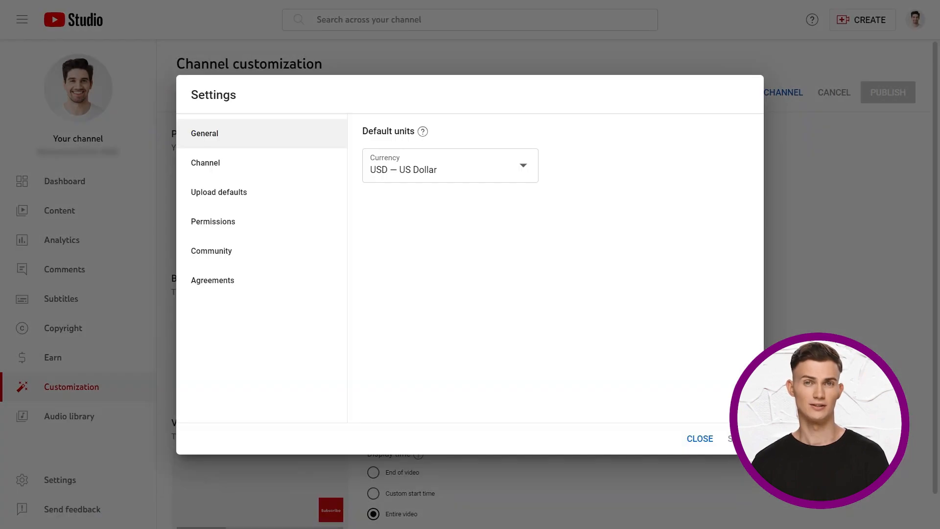
click(449, 165)
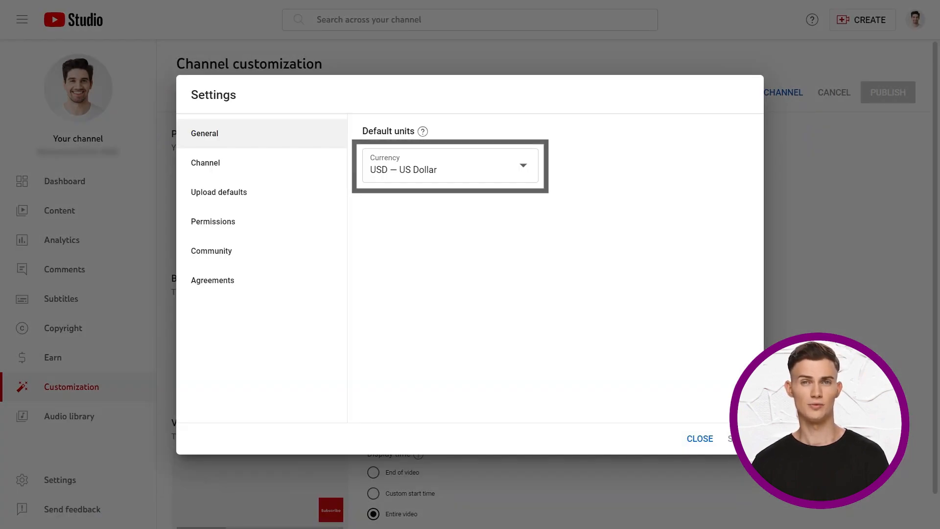
click(205, 163)
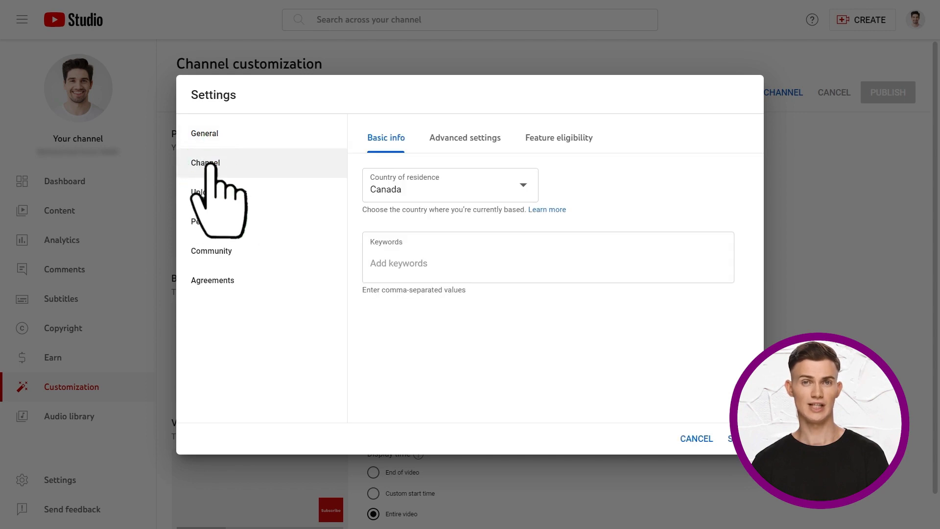
text(nature)
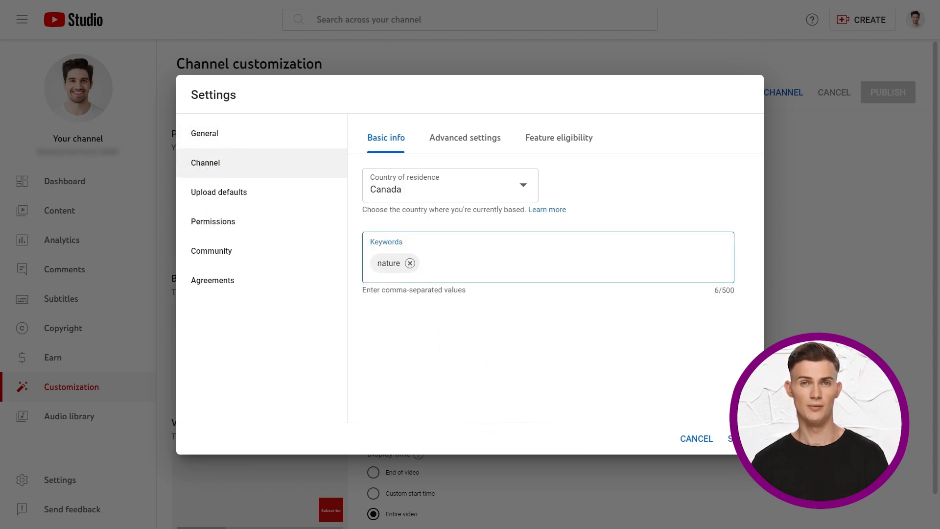
text(beautifull)
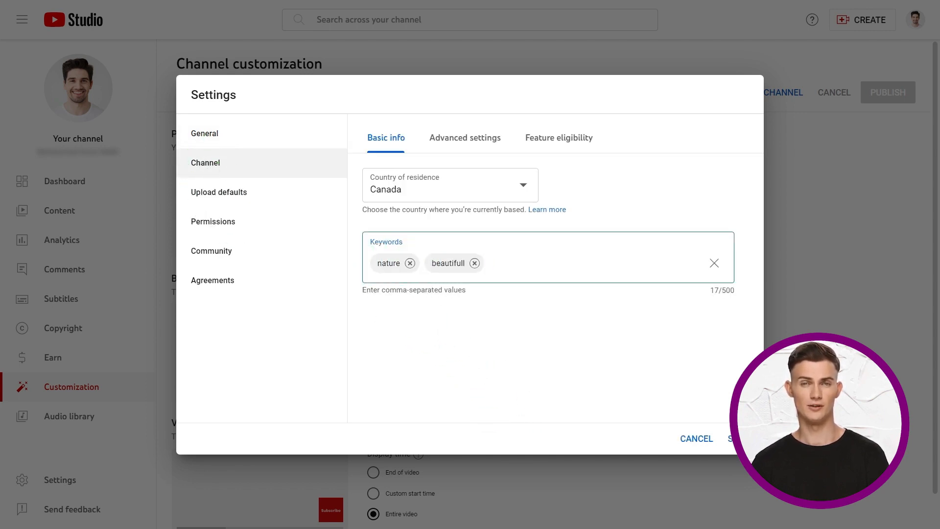
click(465, 137)
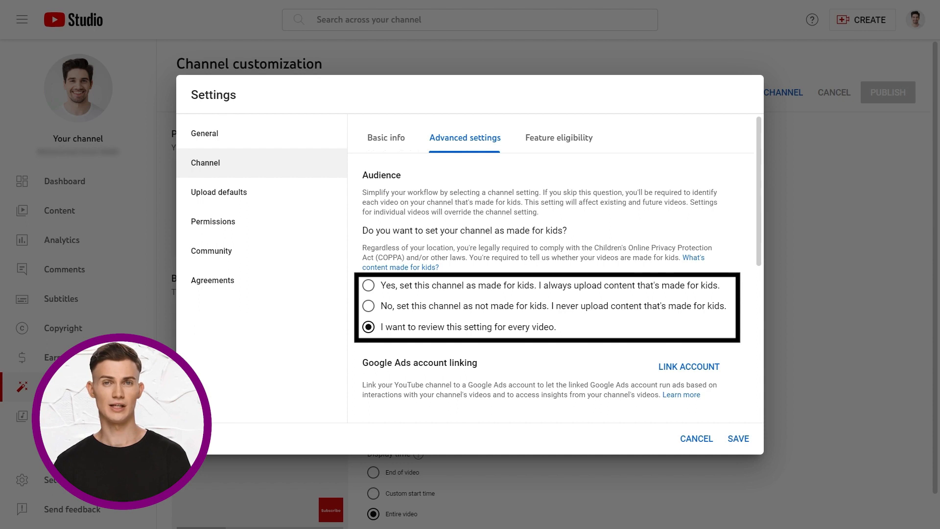
- In Advanced settings, hide inappropriate words in auto-captions and disallow viewer clips
scroll(down, 3)
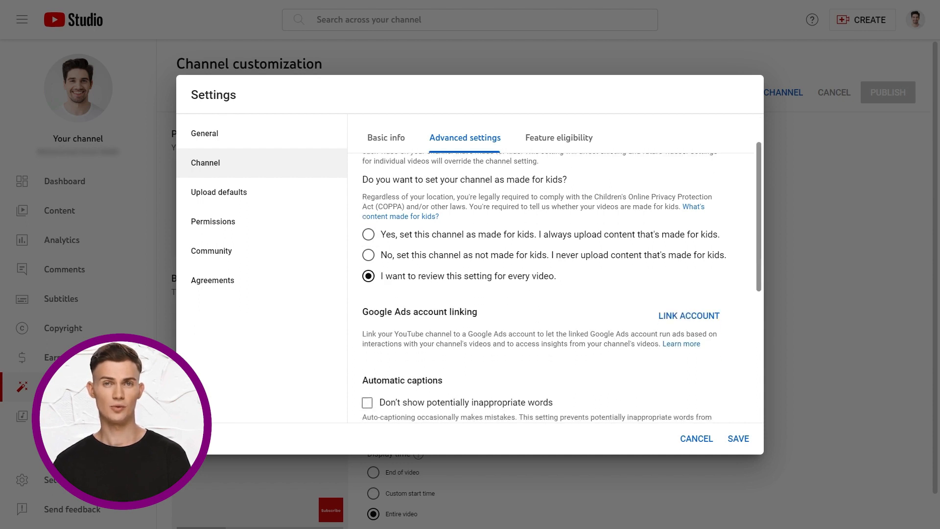
scroll(down, 3)
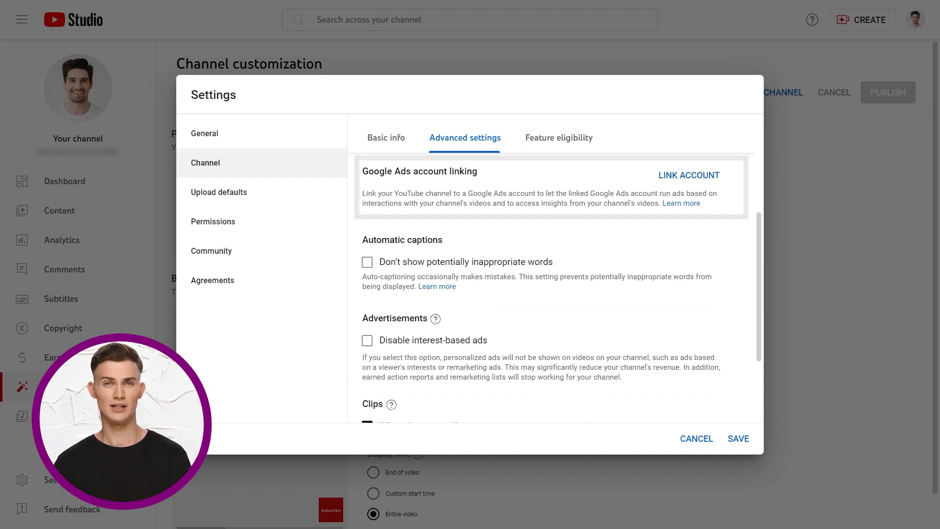
click(367, 261)
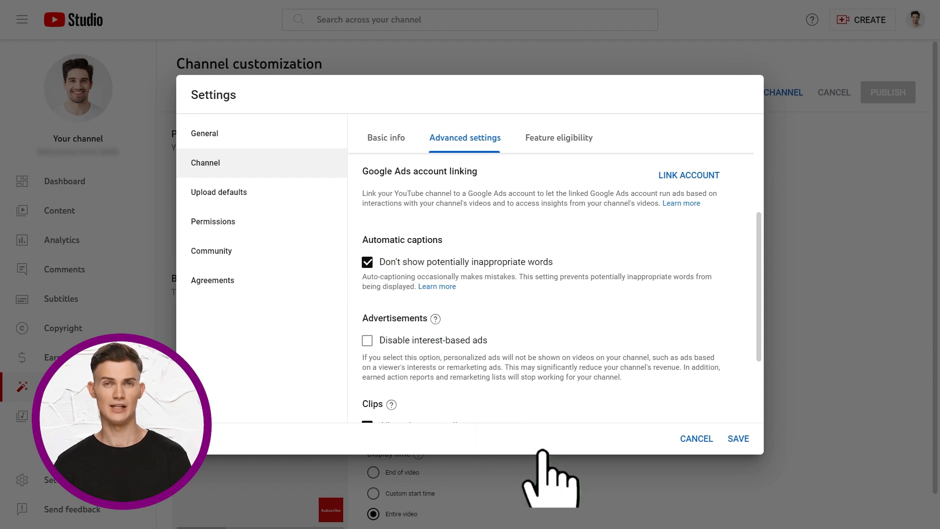
scroll(down, 3)
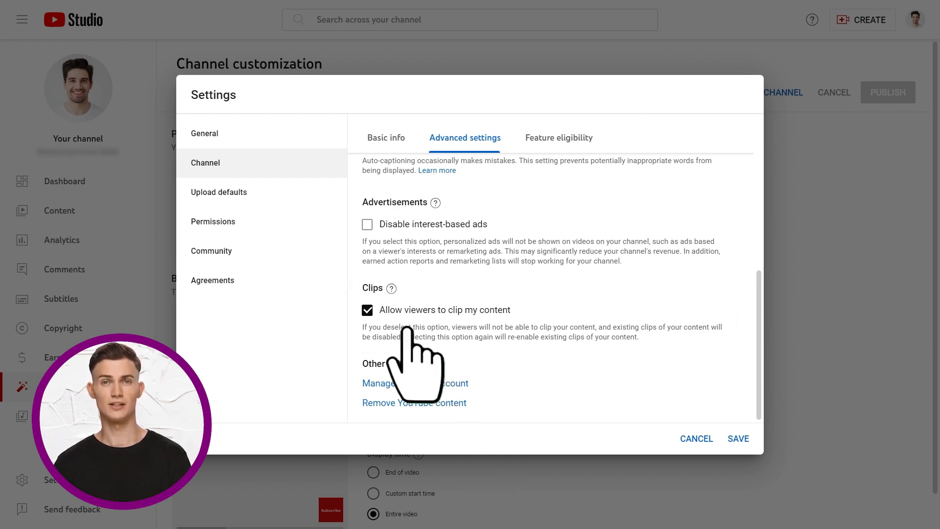
click(367, 309)
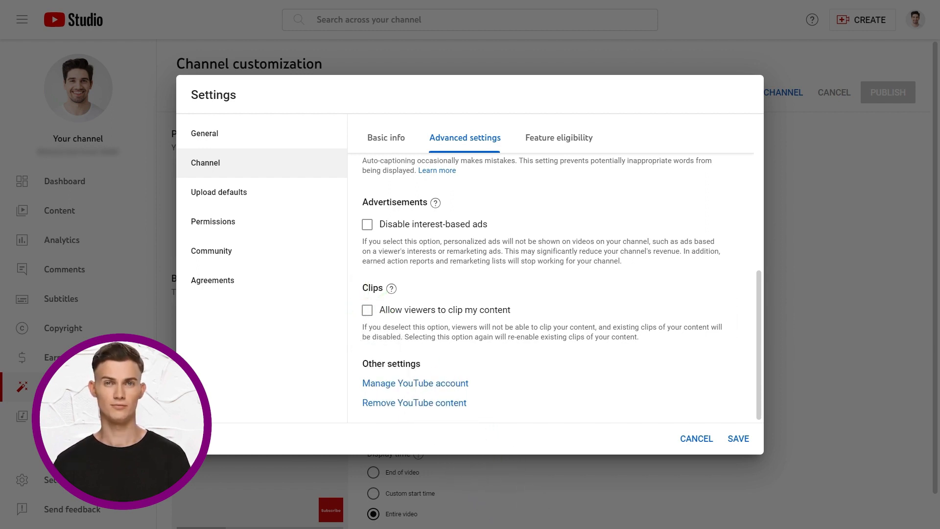
click(557, 137)
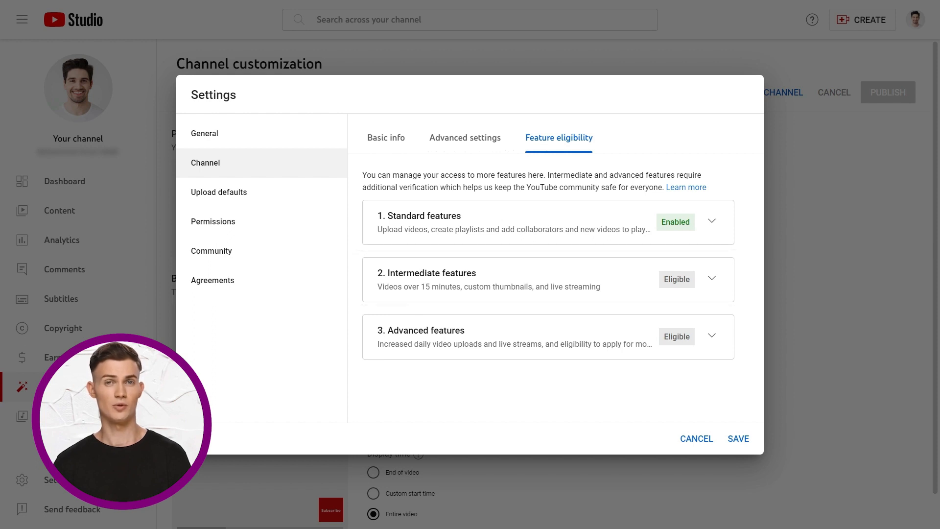
- Expand Intermediate features and begin phone number verification
click(711, 279)
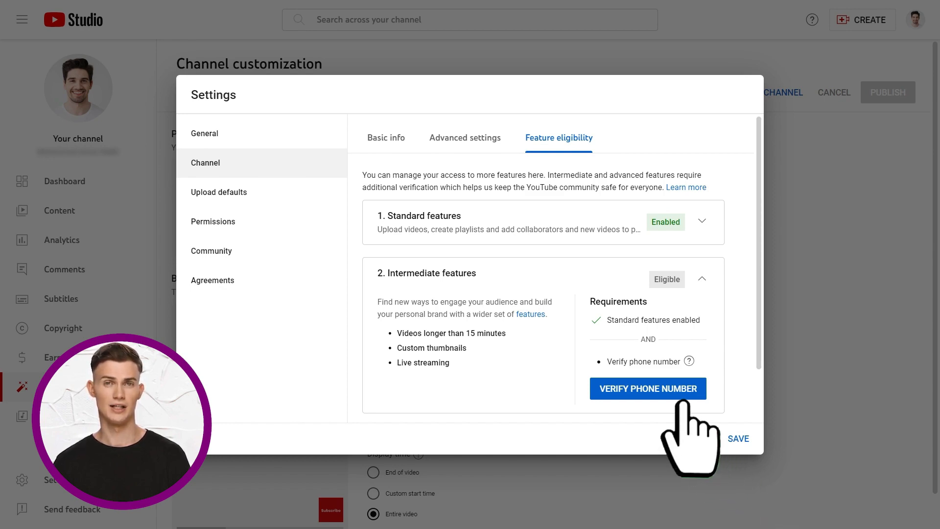
click(648, 388)
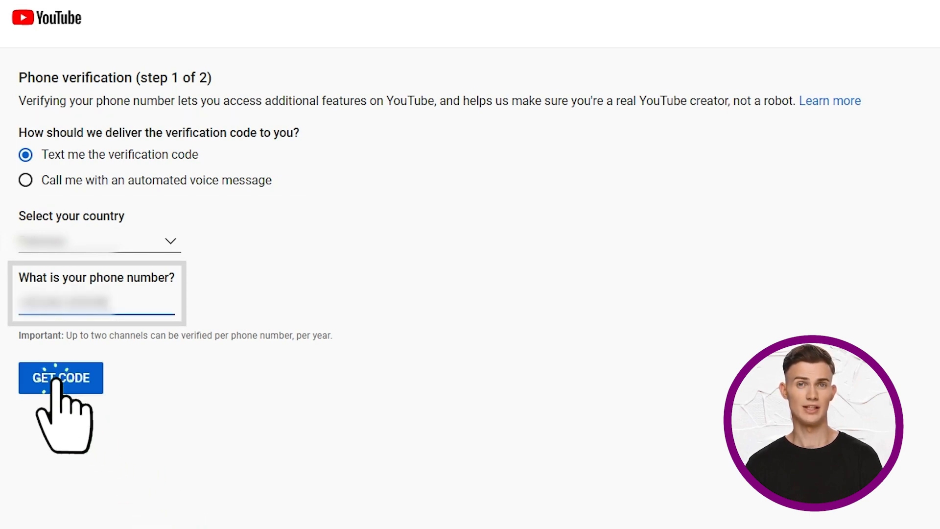
- Receive the code by text message and submit the six-digit verification code
click(61, 378)
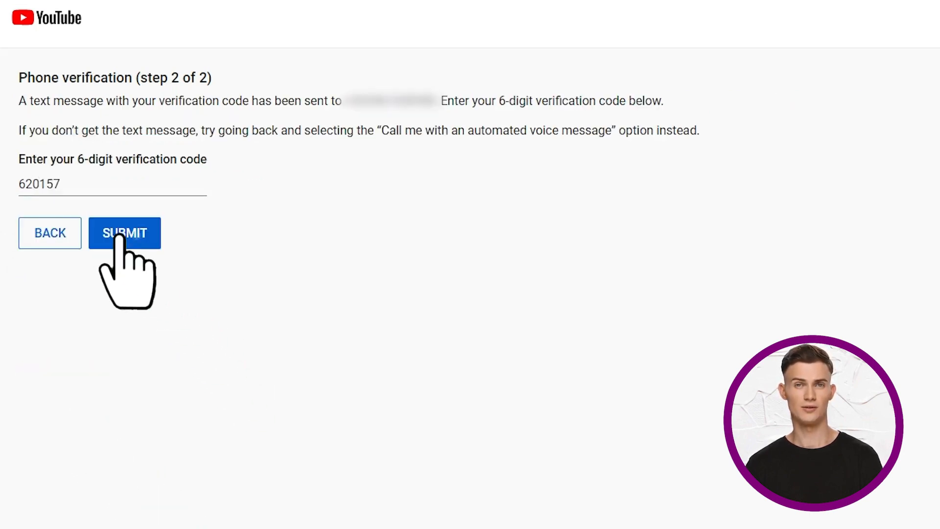
click(124, 233)
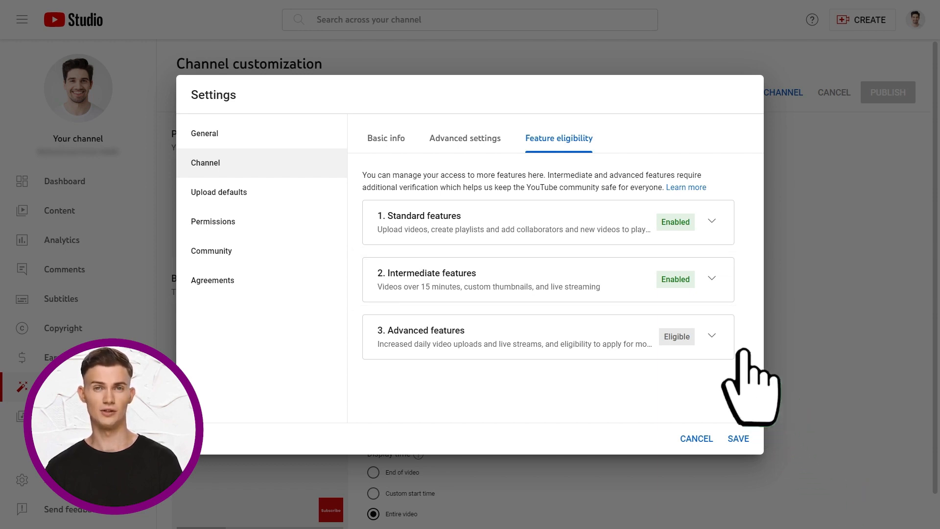
- Expand Advanced features and bring up the Access features options dialog
click(712, 336)
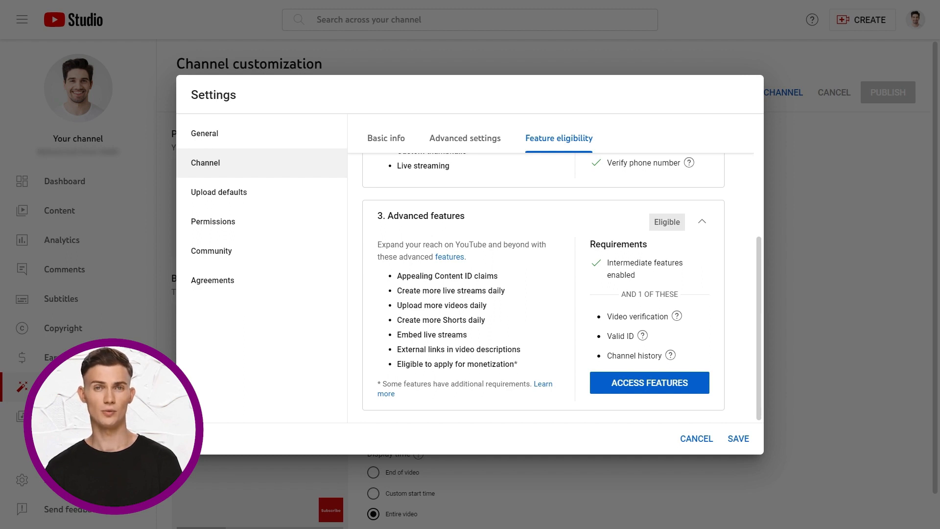
click(650, 383)
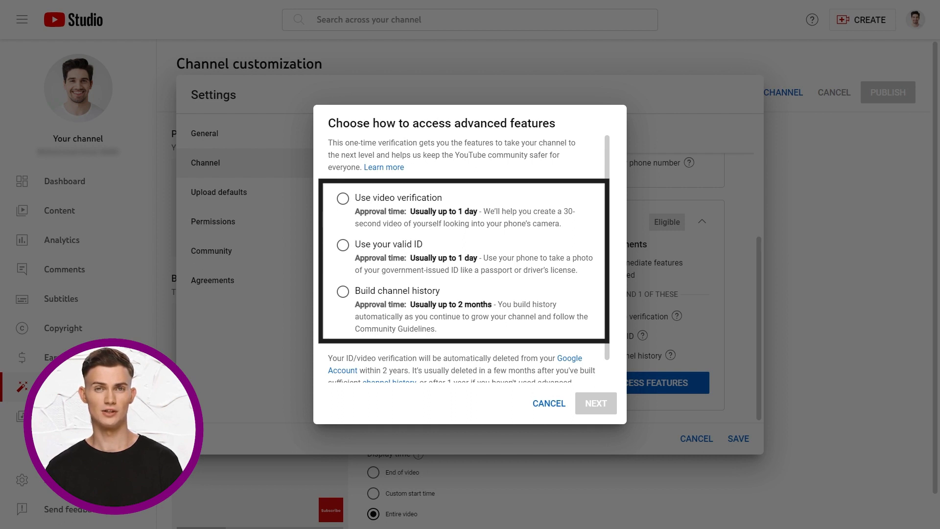
- Review the video verification, valid ID and channel history options, then cancel without choosing
click(343, 198)
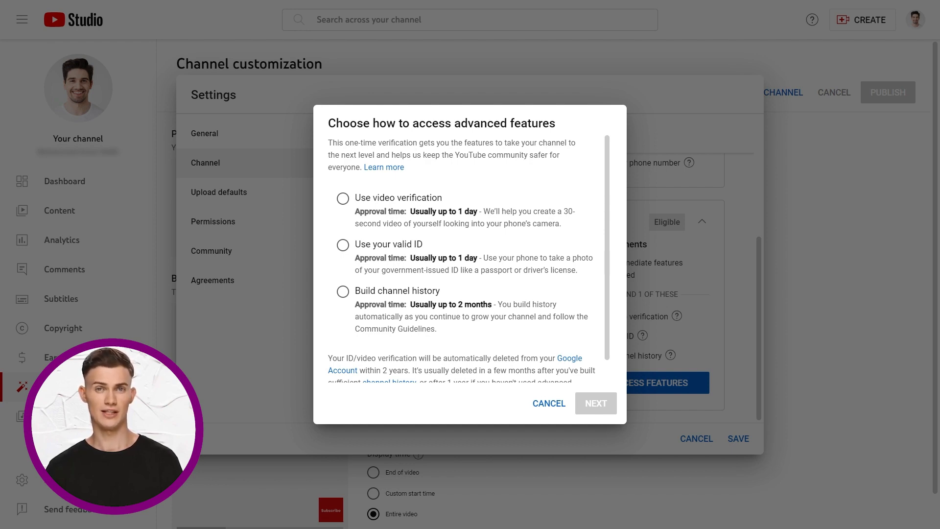
click(548, 402)
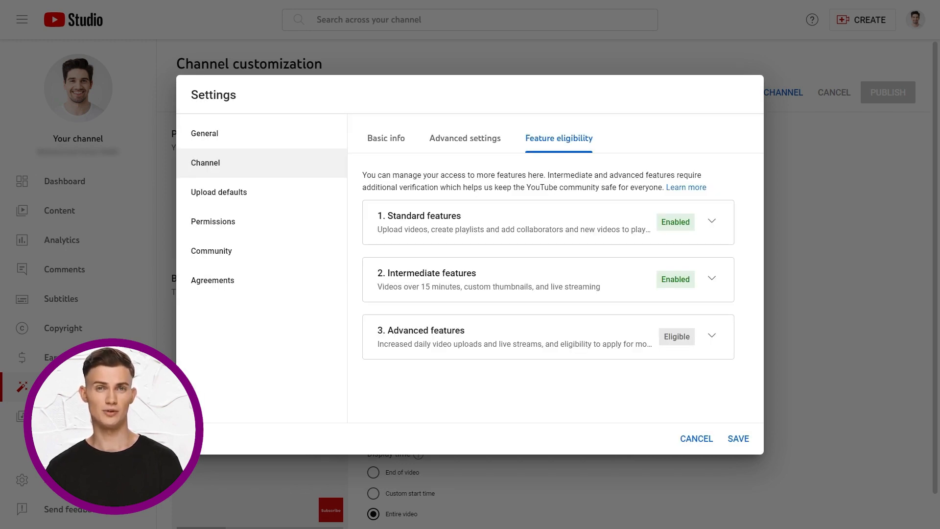
- Save the channel settings and scroll the public channel page showing banner and profile photo
click(738, 439)
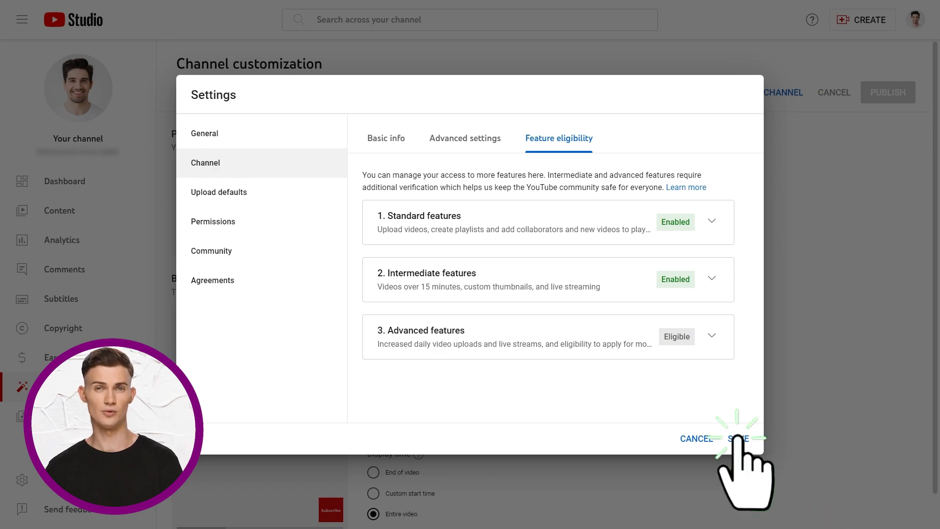
click(740, 438)
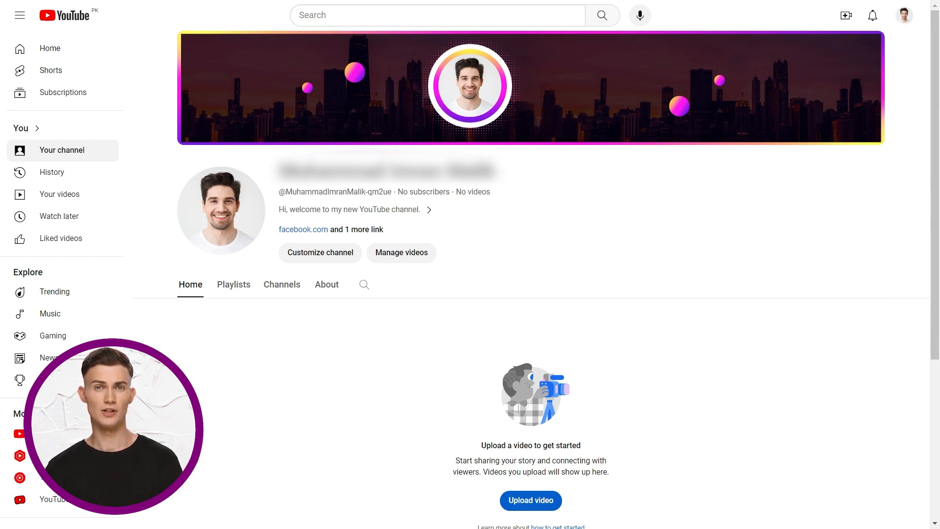
scroll(down, 3)
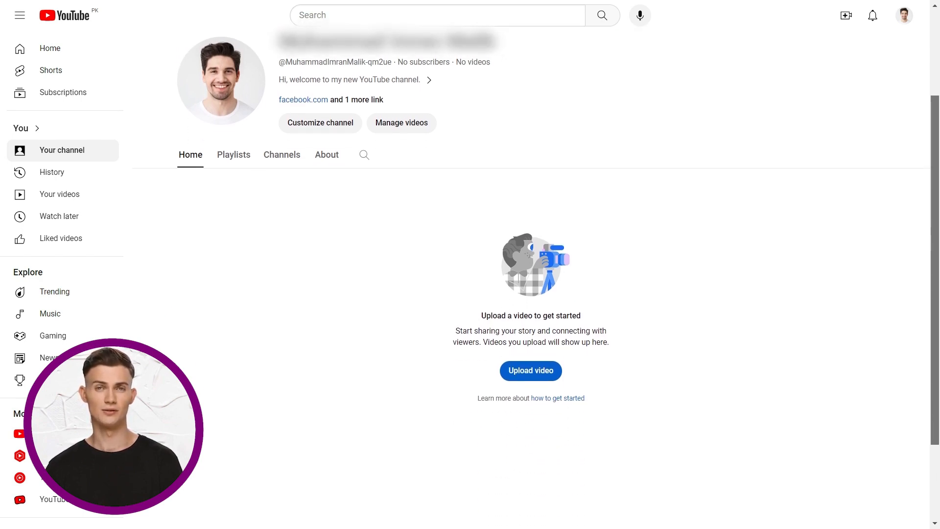